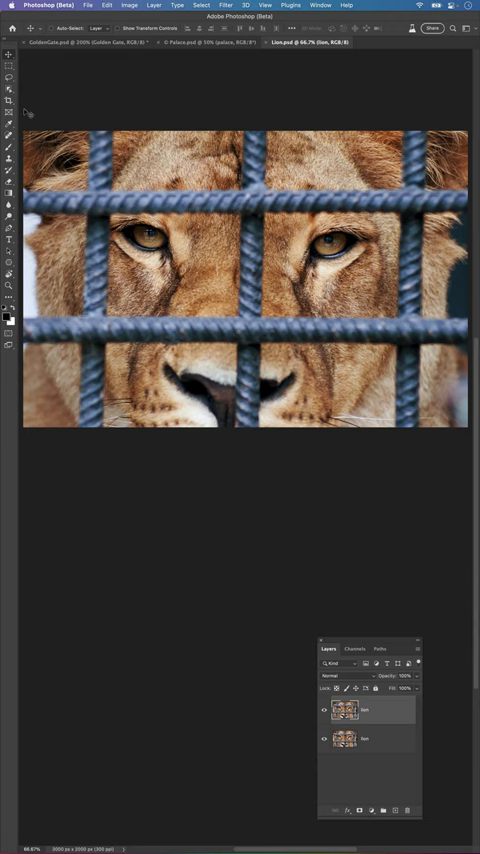
# Select the Remove Tool from the healing tools group to erase the cage bar.
pyautogui.click(10, 130)
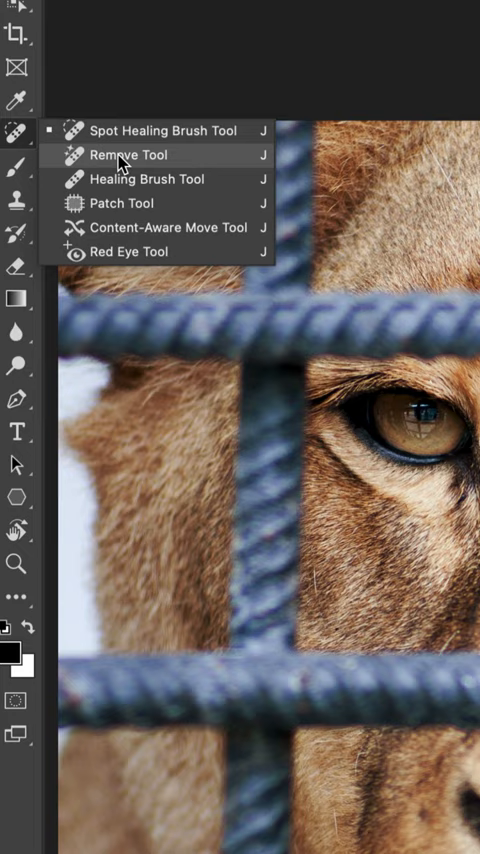
pyautogui.click(128, 156)
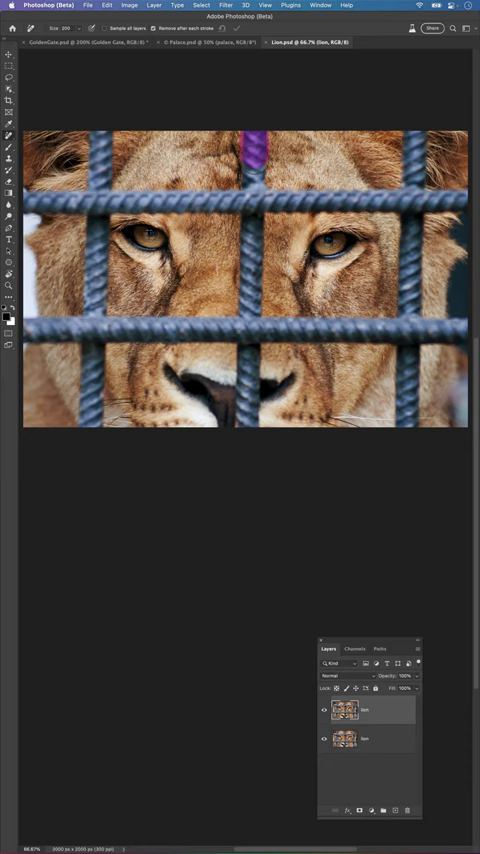